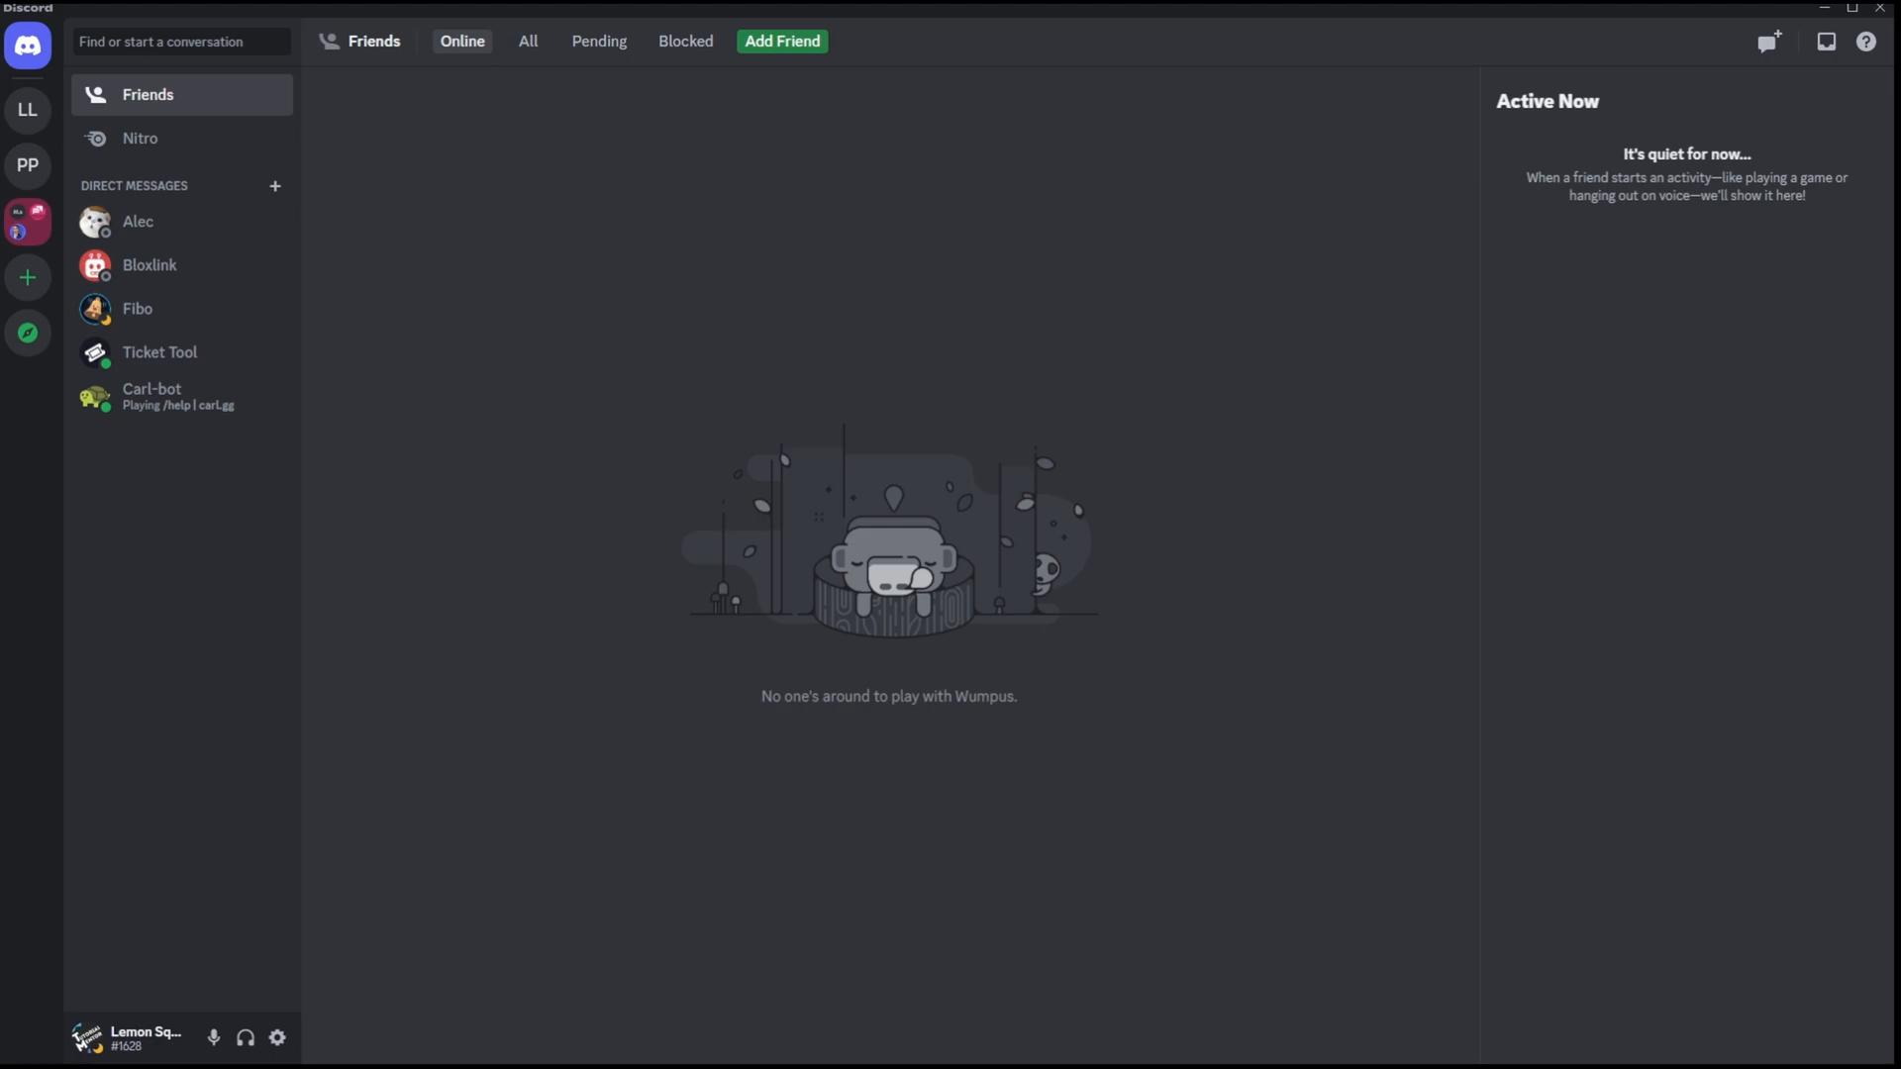
pyautogui.moveTo(1040, 506)
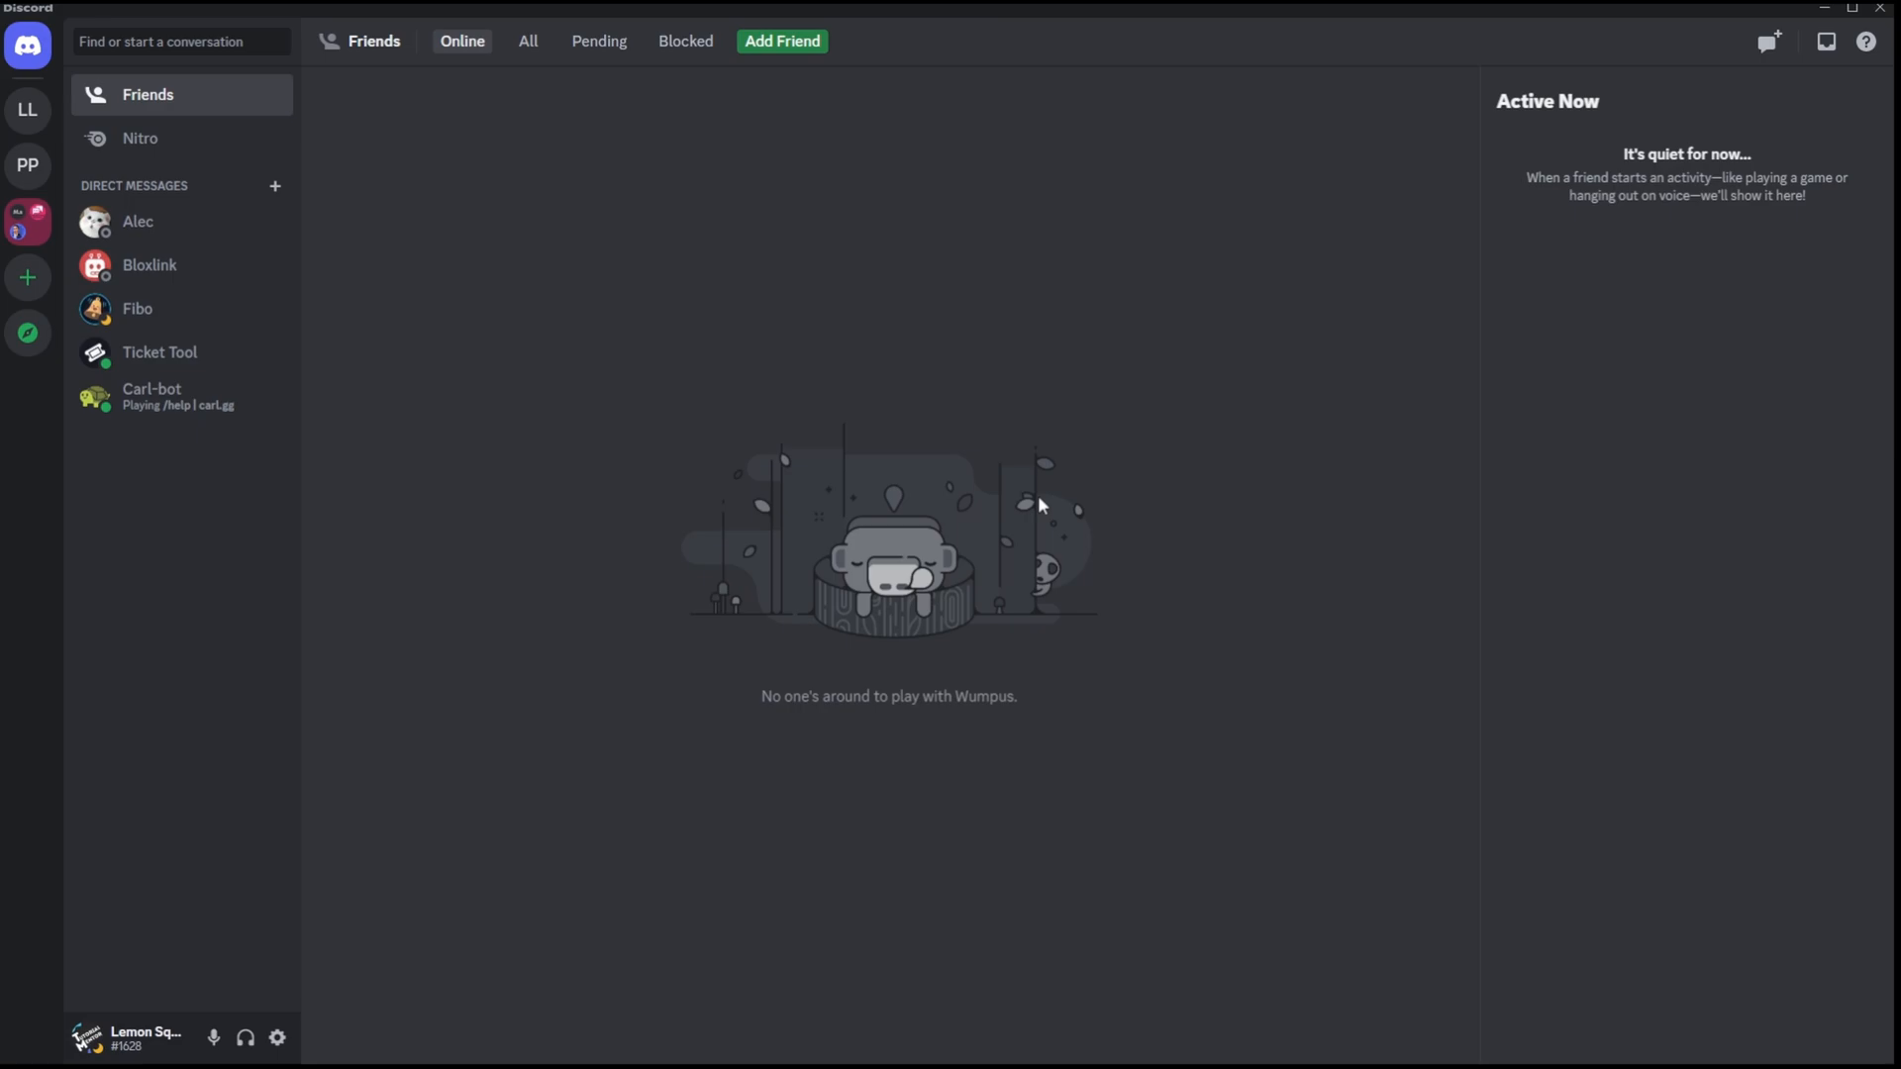
pyautogui.moveTo(825, 735)
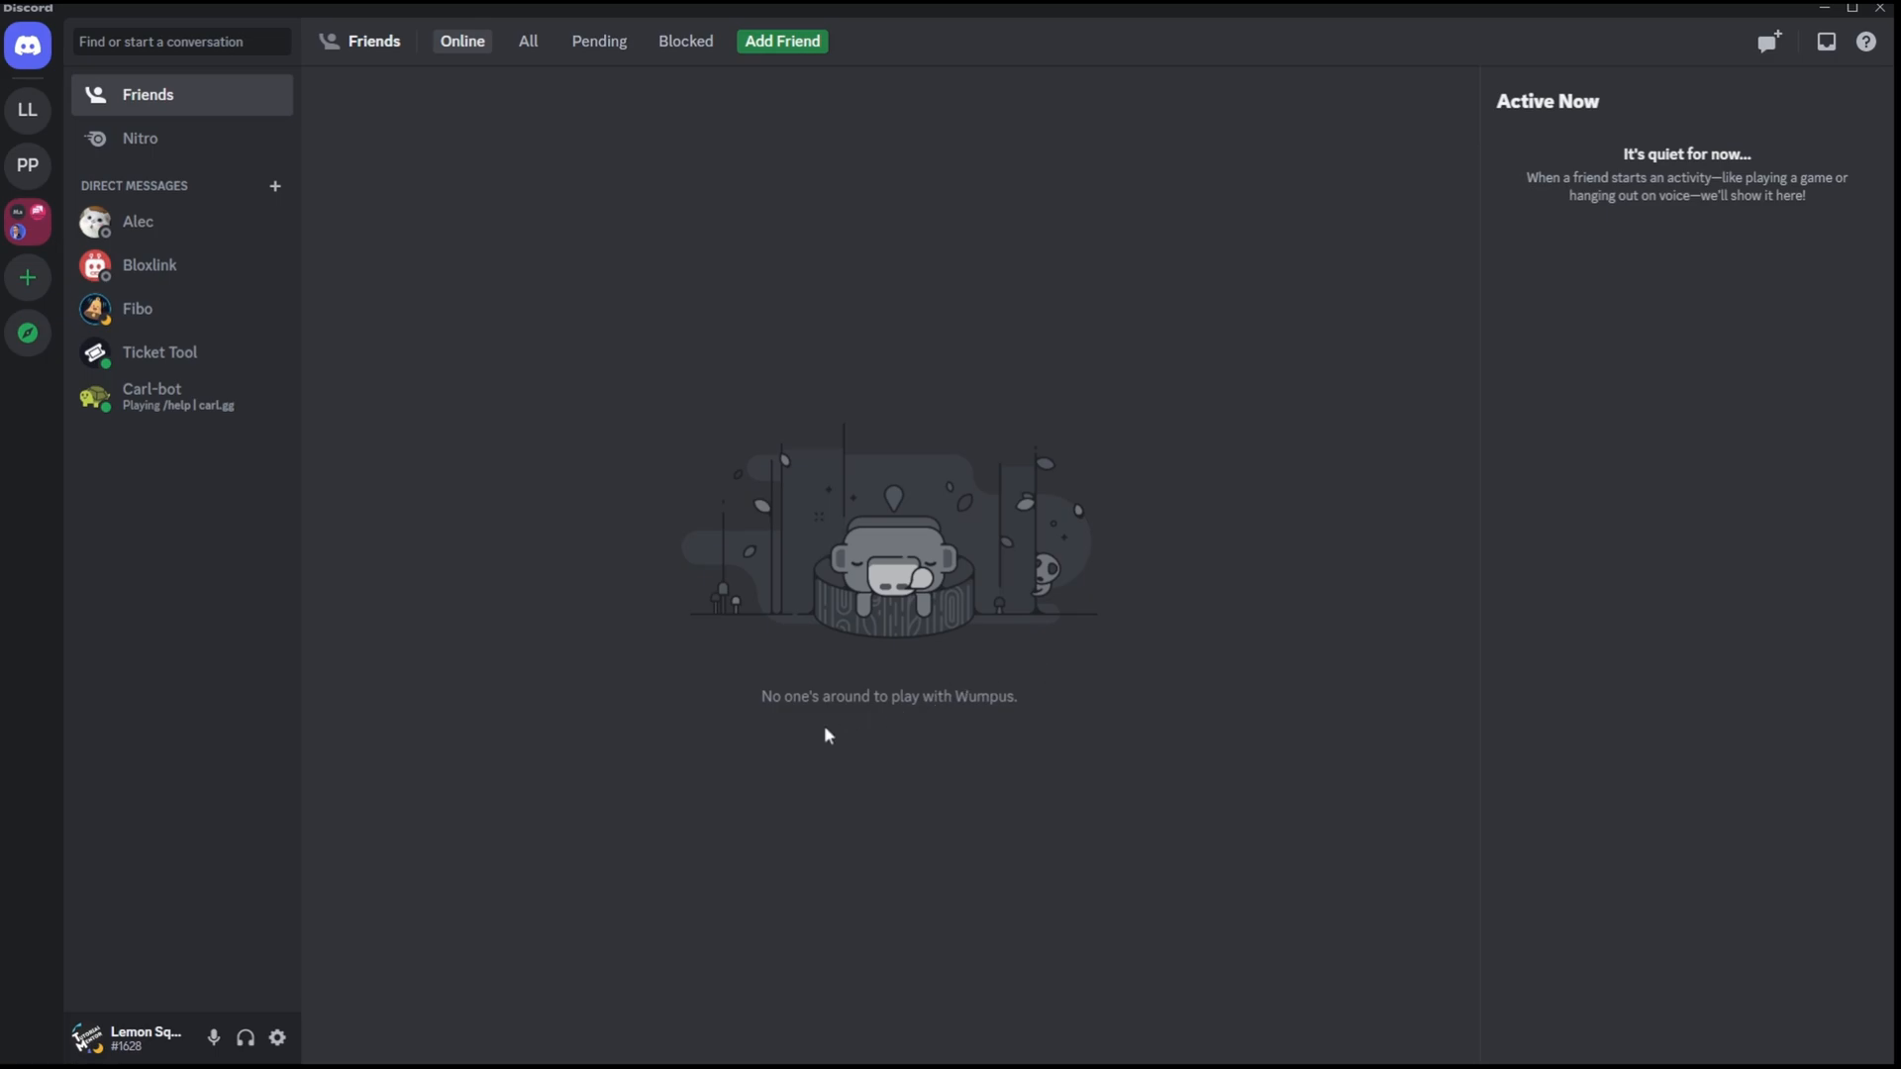
# Open User Settings from the gear beside the username, landing on My Account.
pyautogui.click(276, 1038)
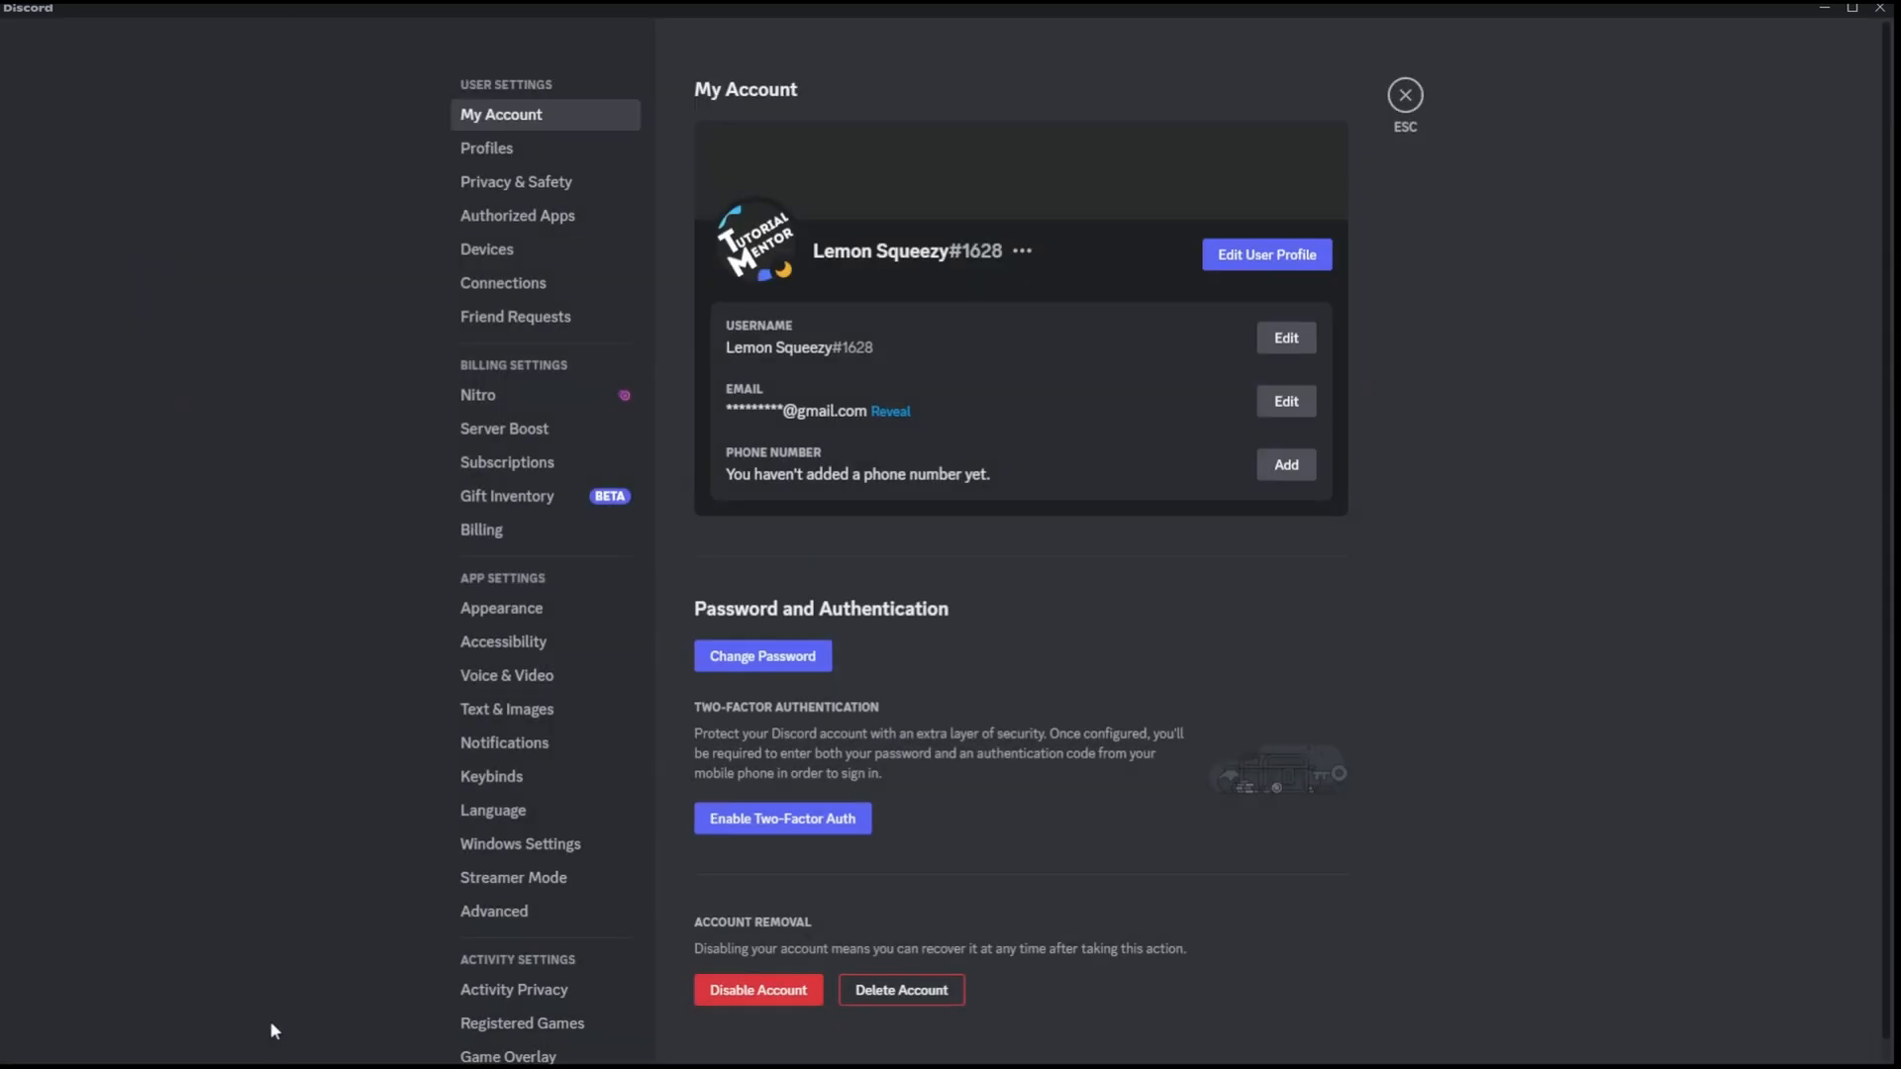
pyautogui.moveTo(507, 463)
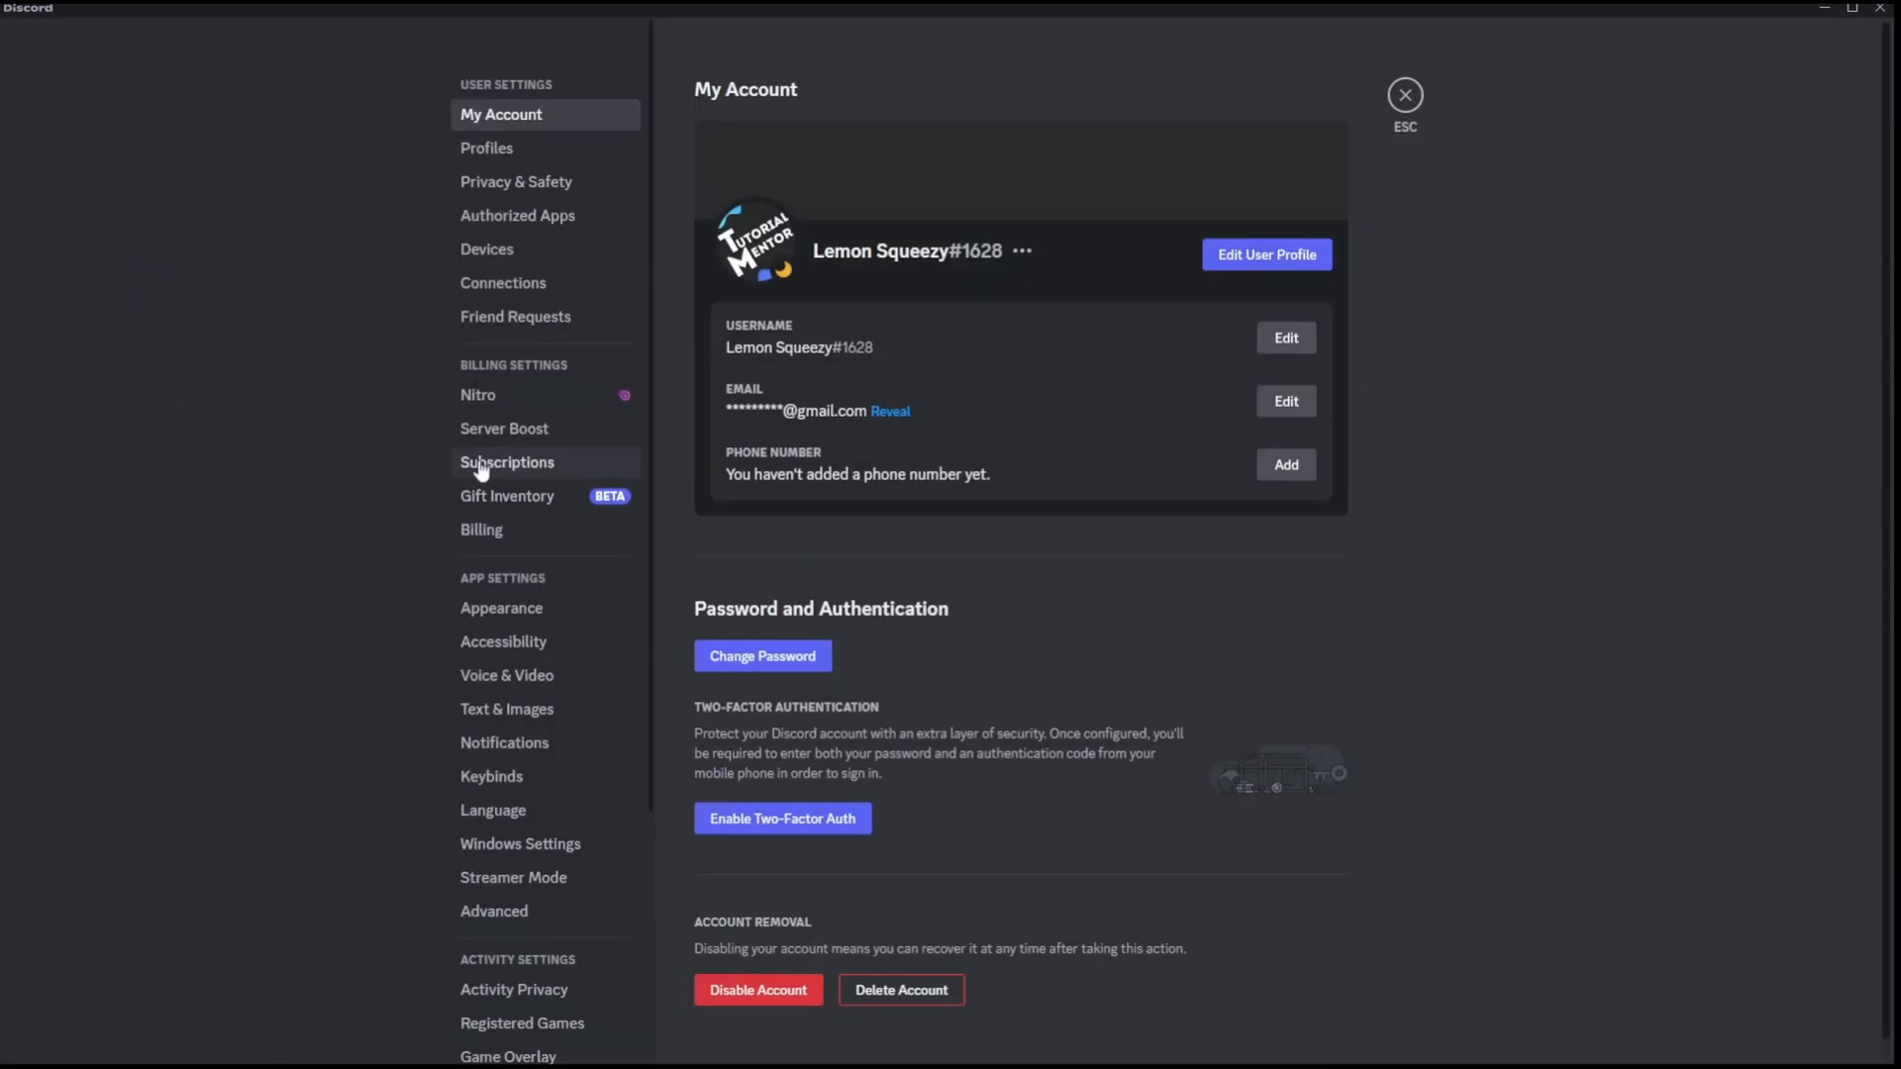
# Check Subscriptions shows no active subscriptions, then browse the Nitro plans page.
pyautogui.click(507, 462)
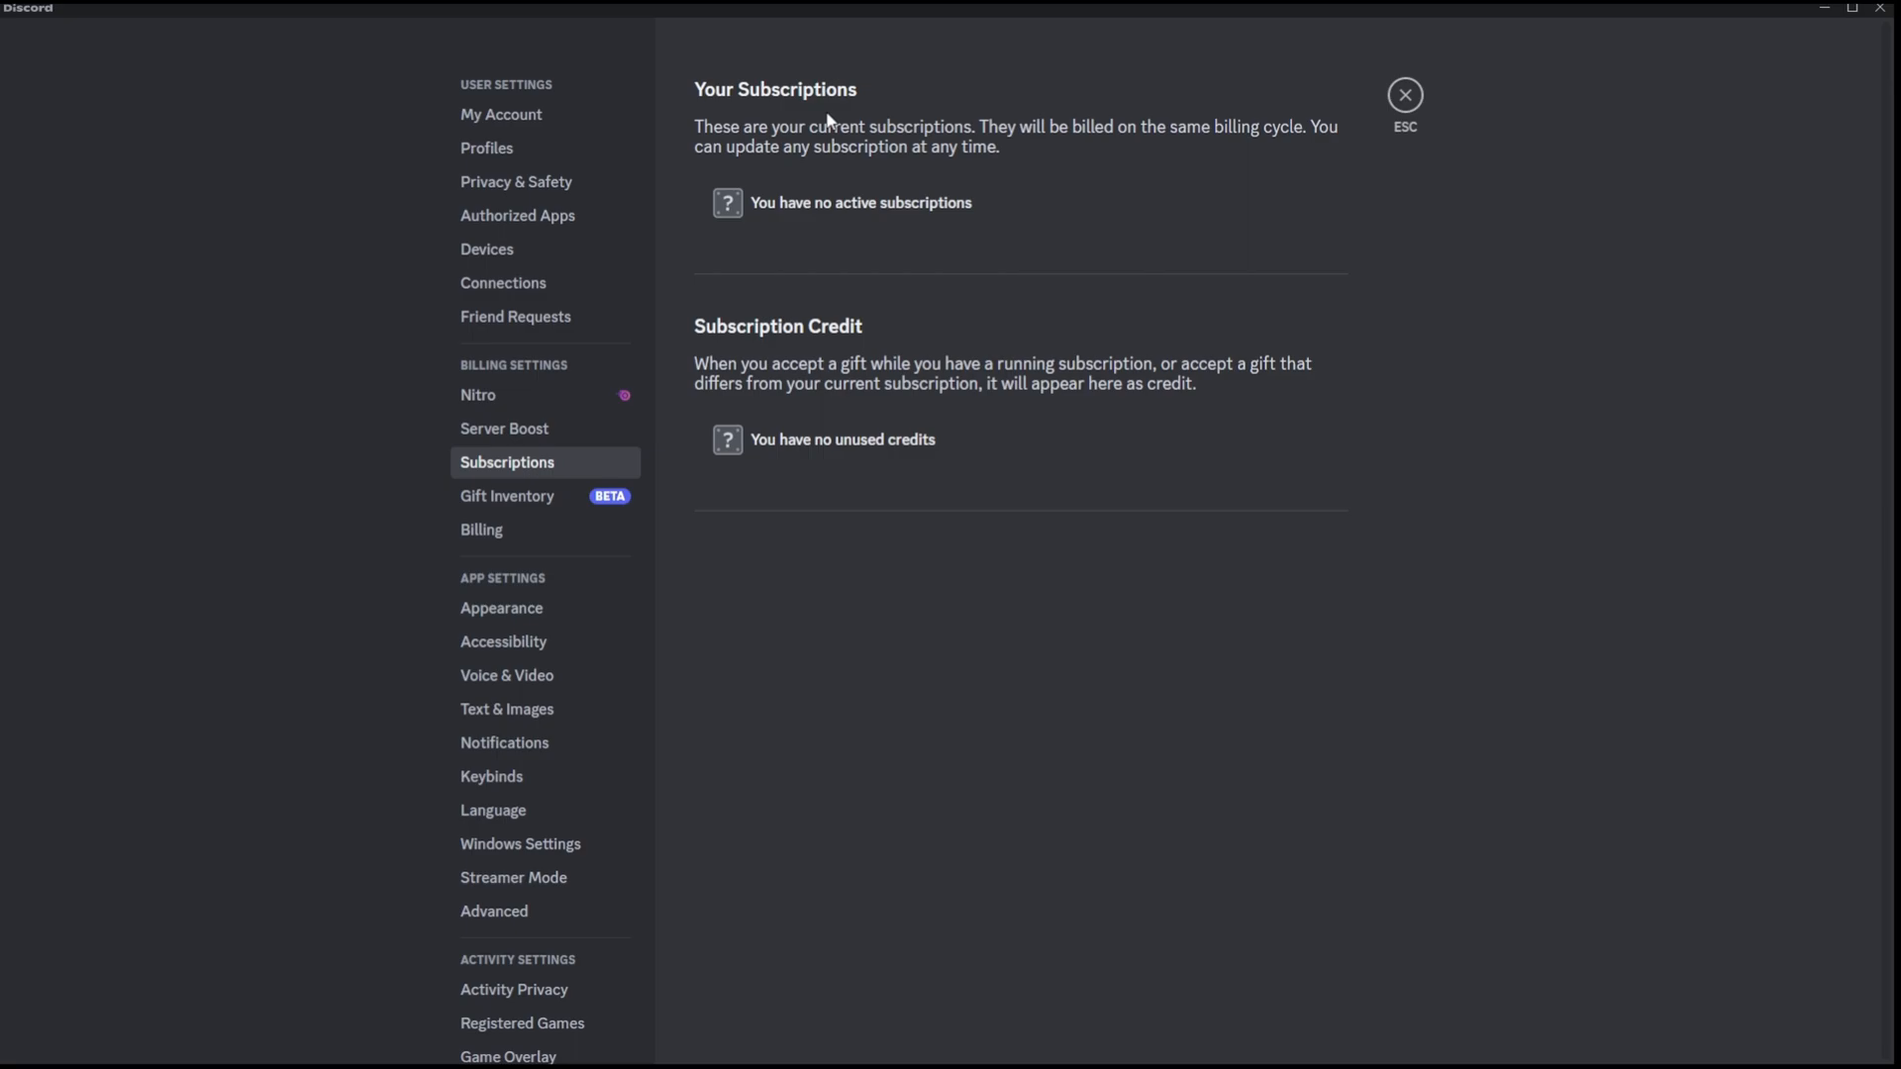
pyautogui.moveTo(811, 394)
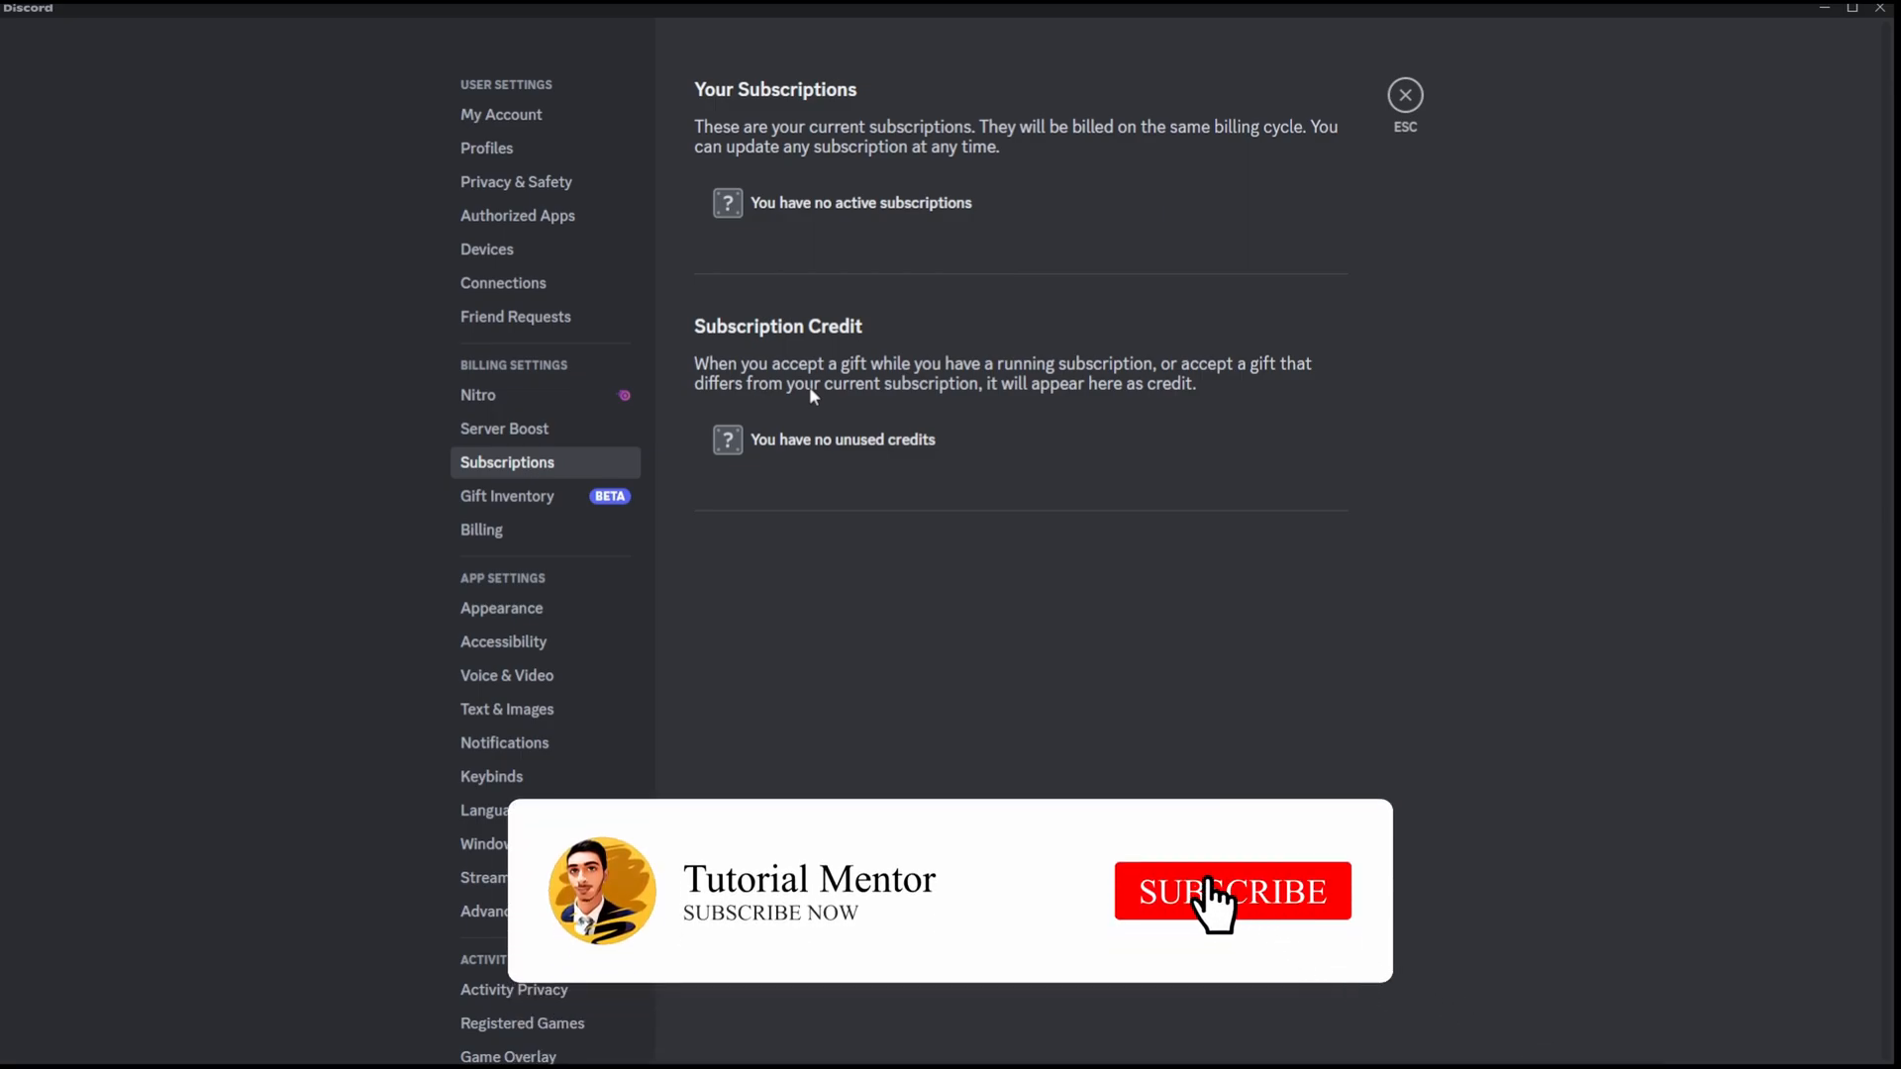
pyautogui.click(1231, 891)
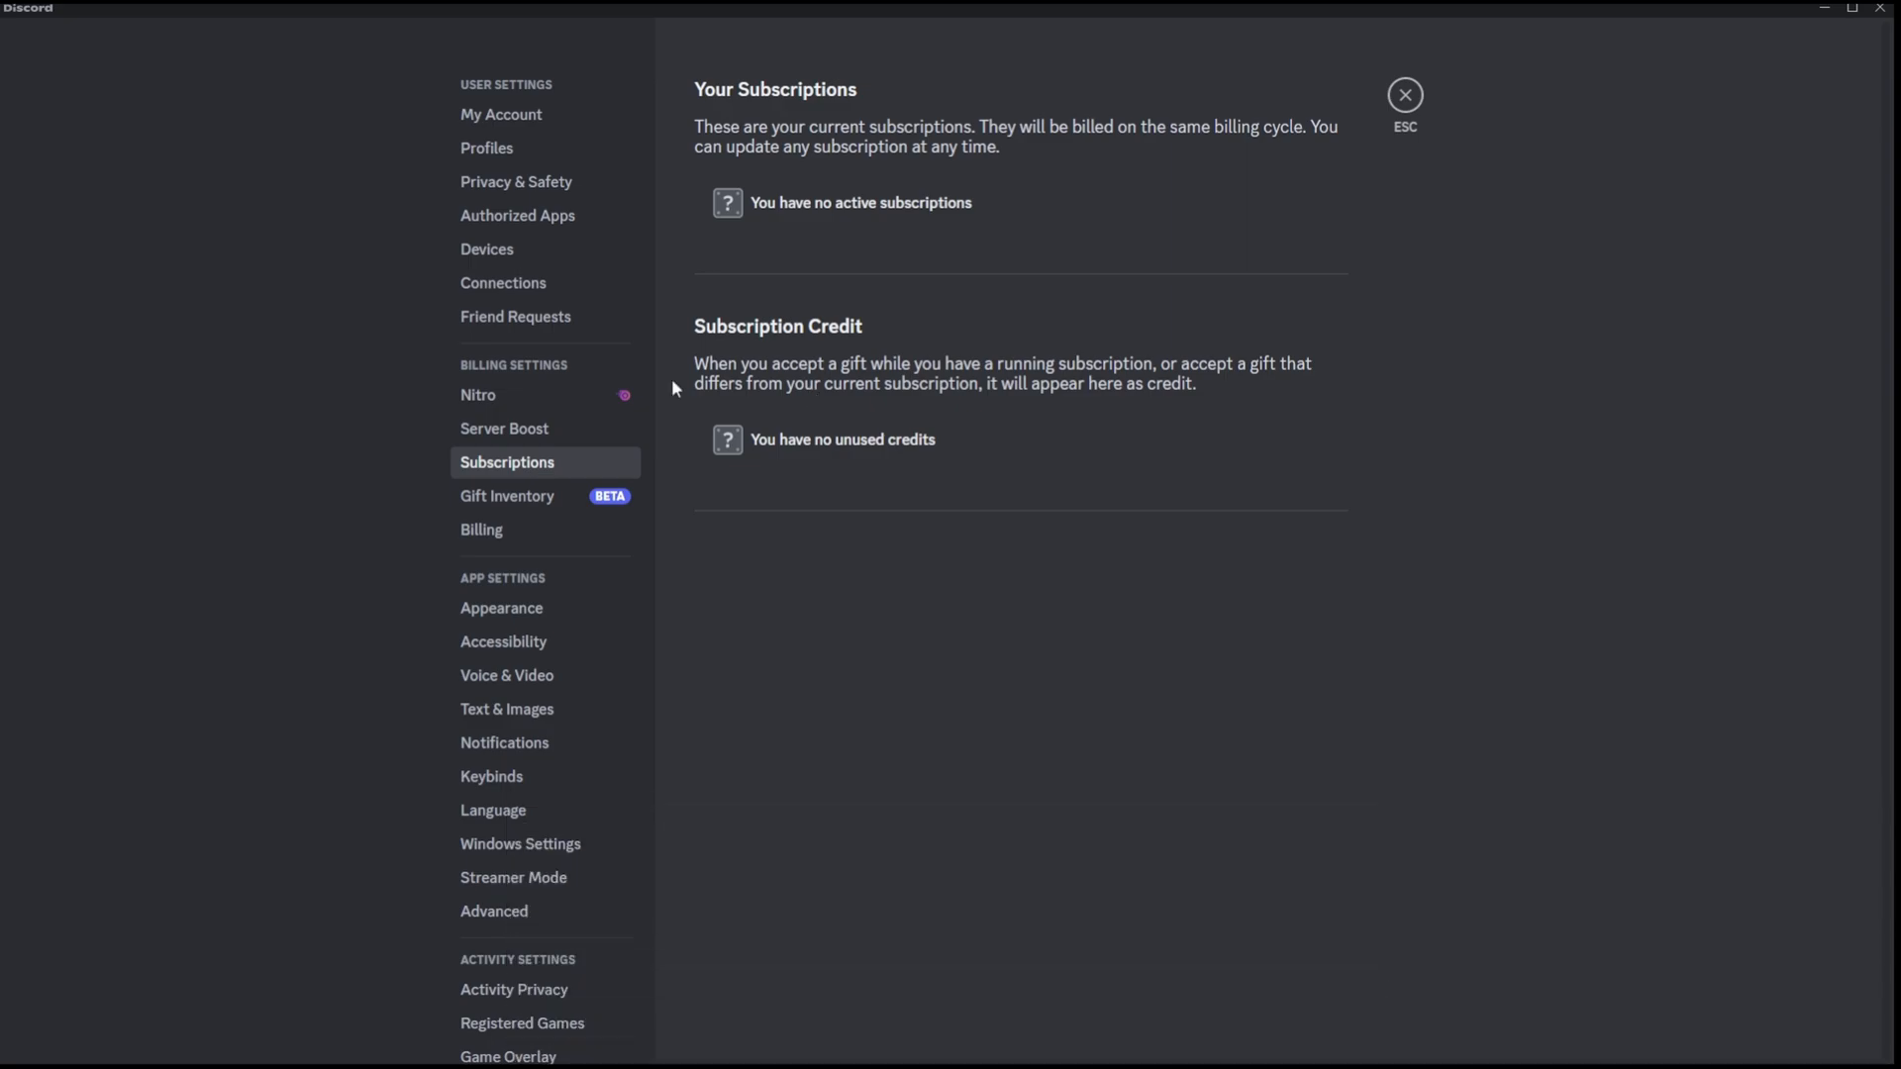
pyautogui.click(477, 394)
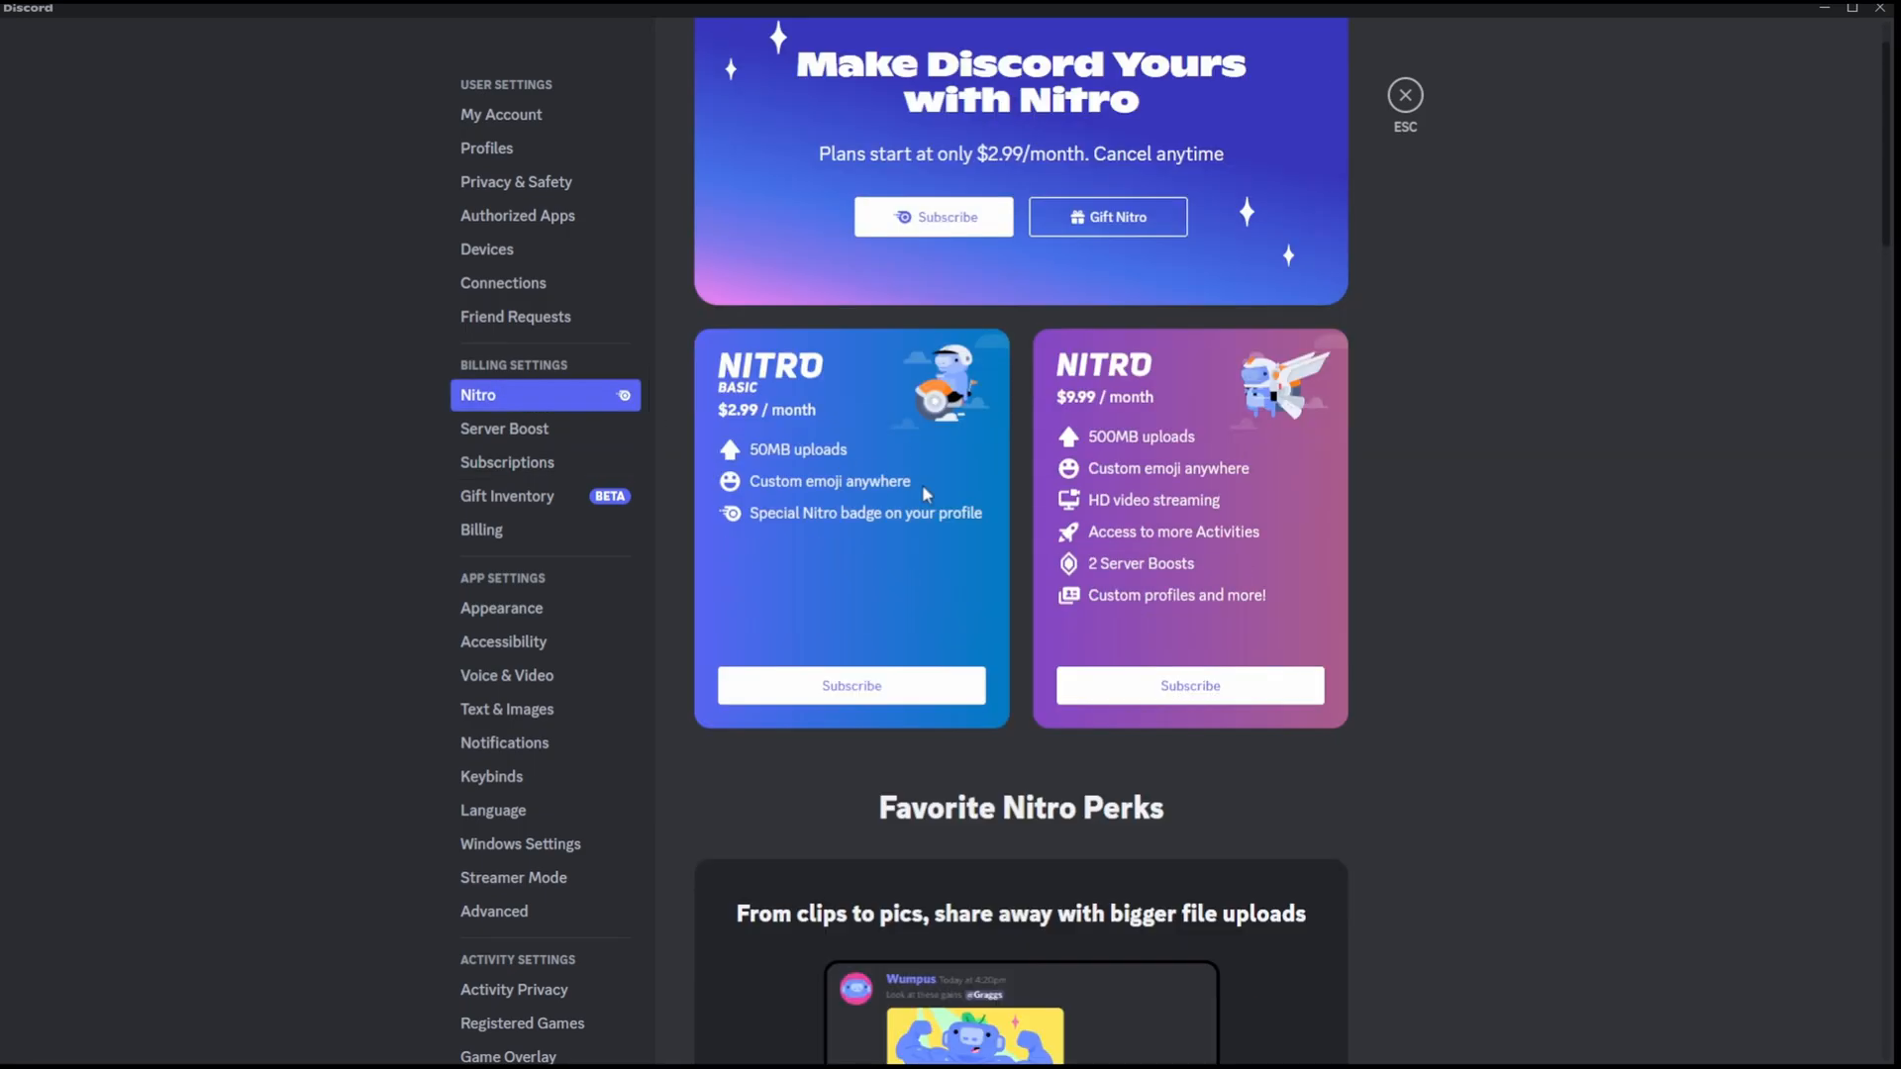
pyautogui.scroll(-3)
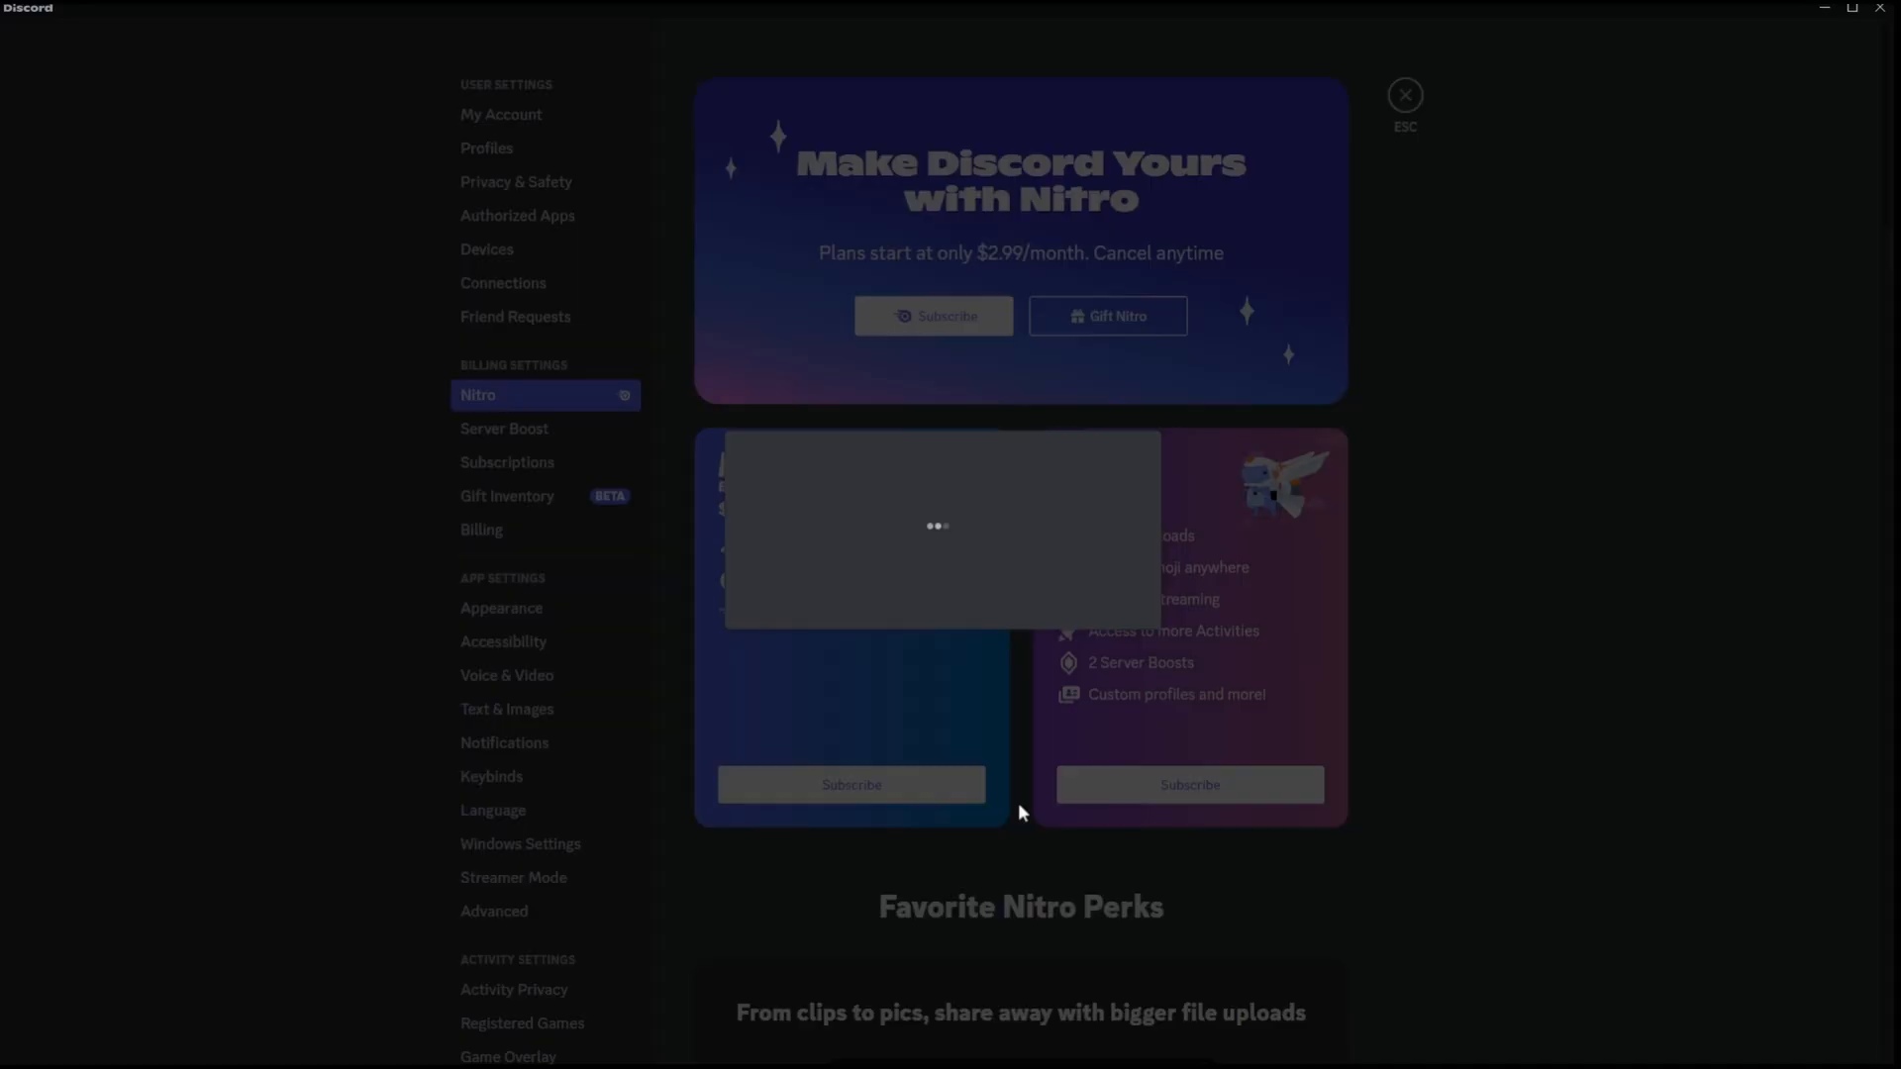
pyautogui.click(1105, 315)
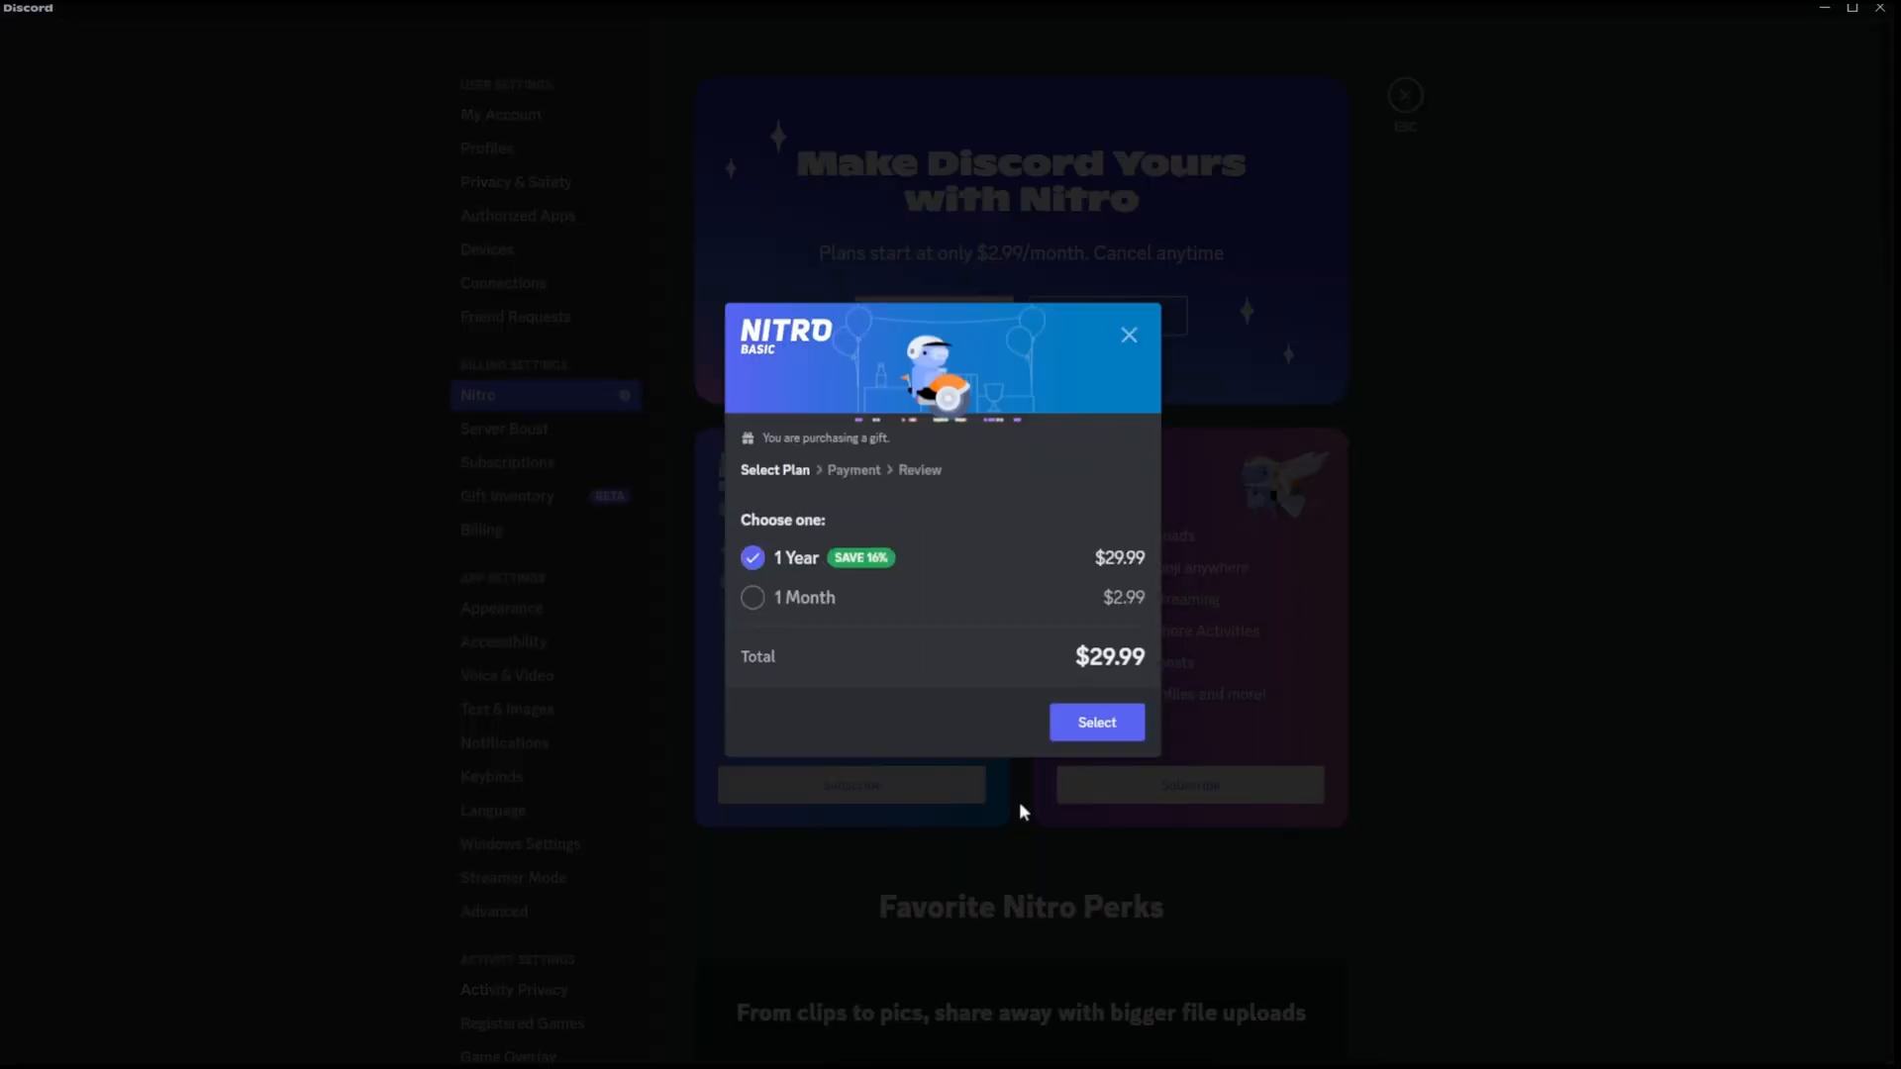
pyautogui.click(1126, 334)
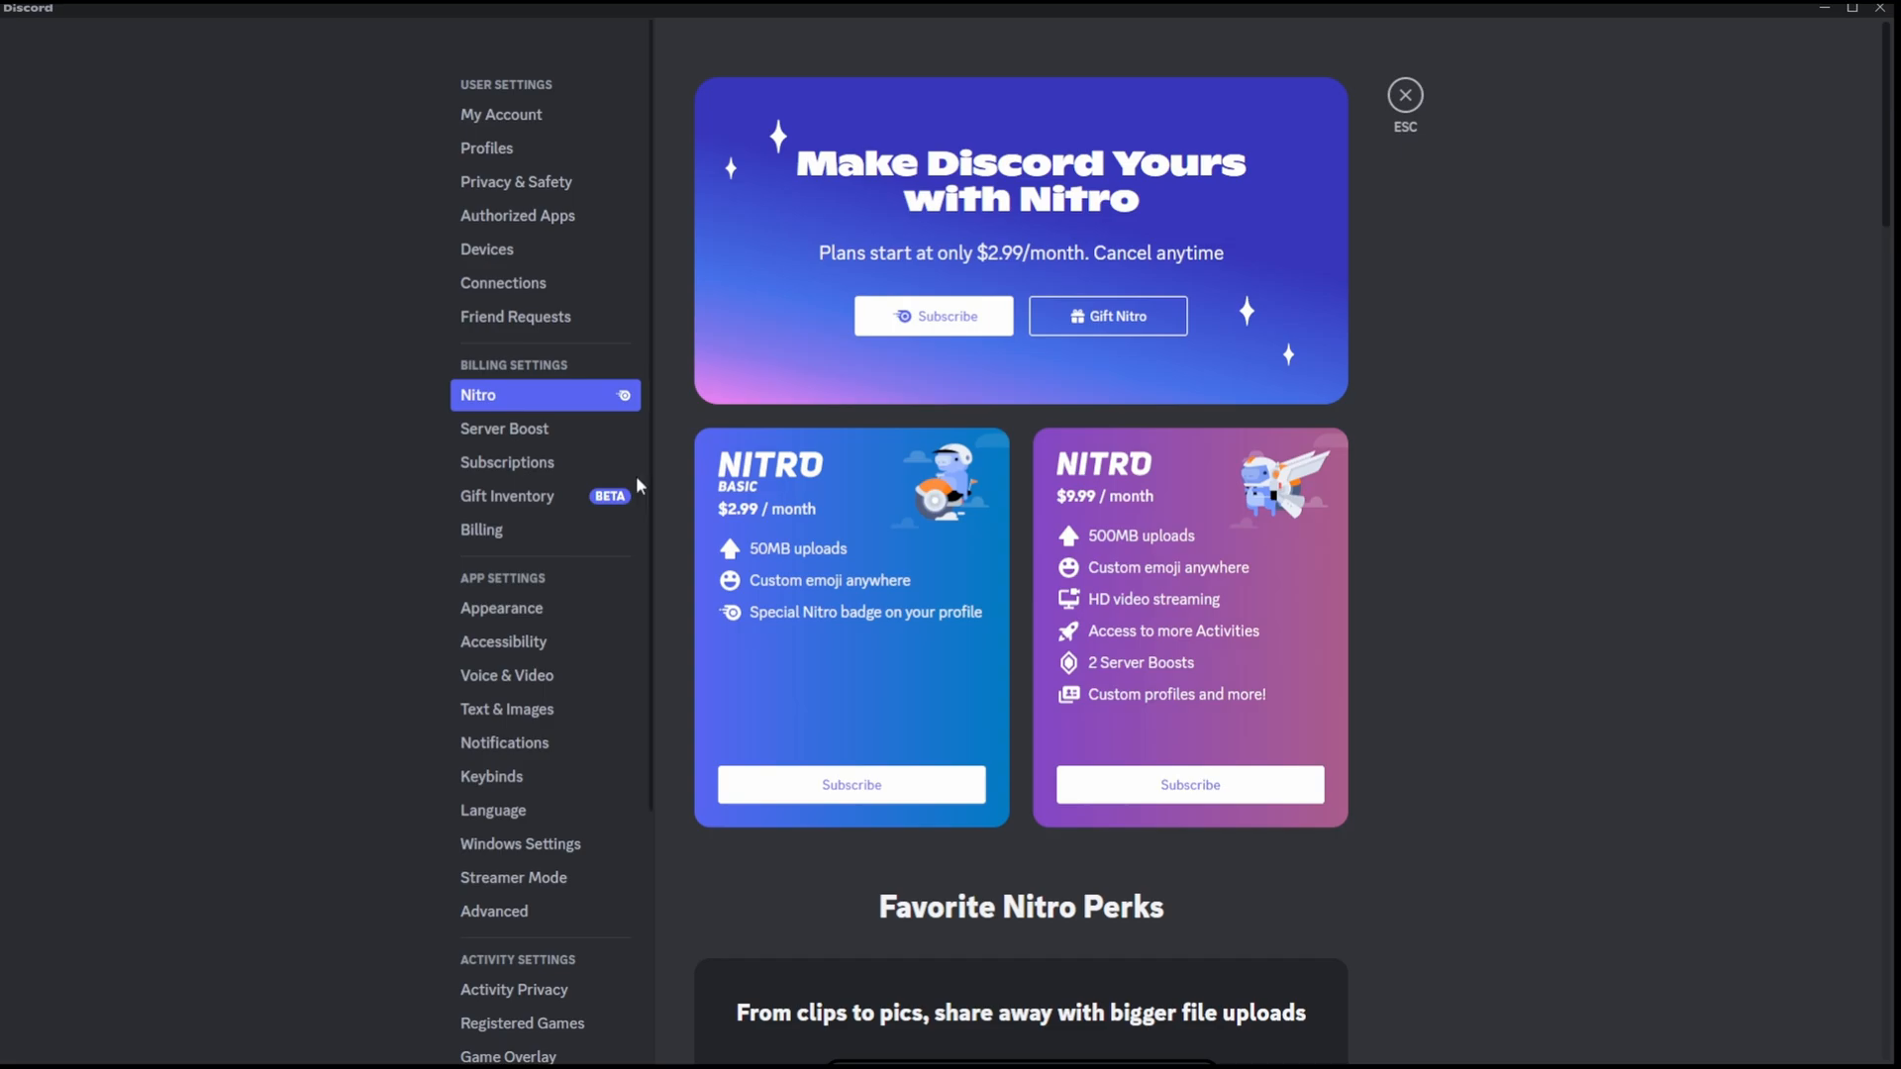
# Return to the Subscriptions page listing no subscriptions and no unused credits.
pyautogui.click(507, 462)
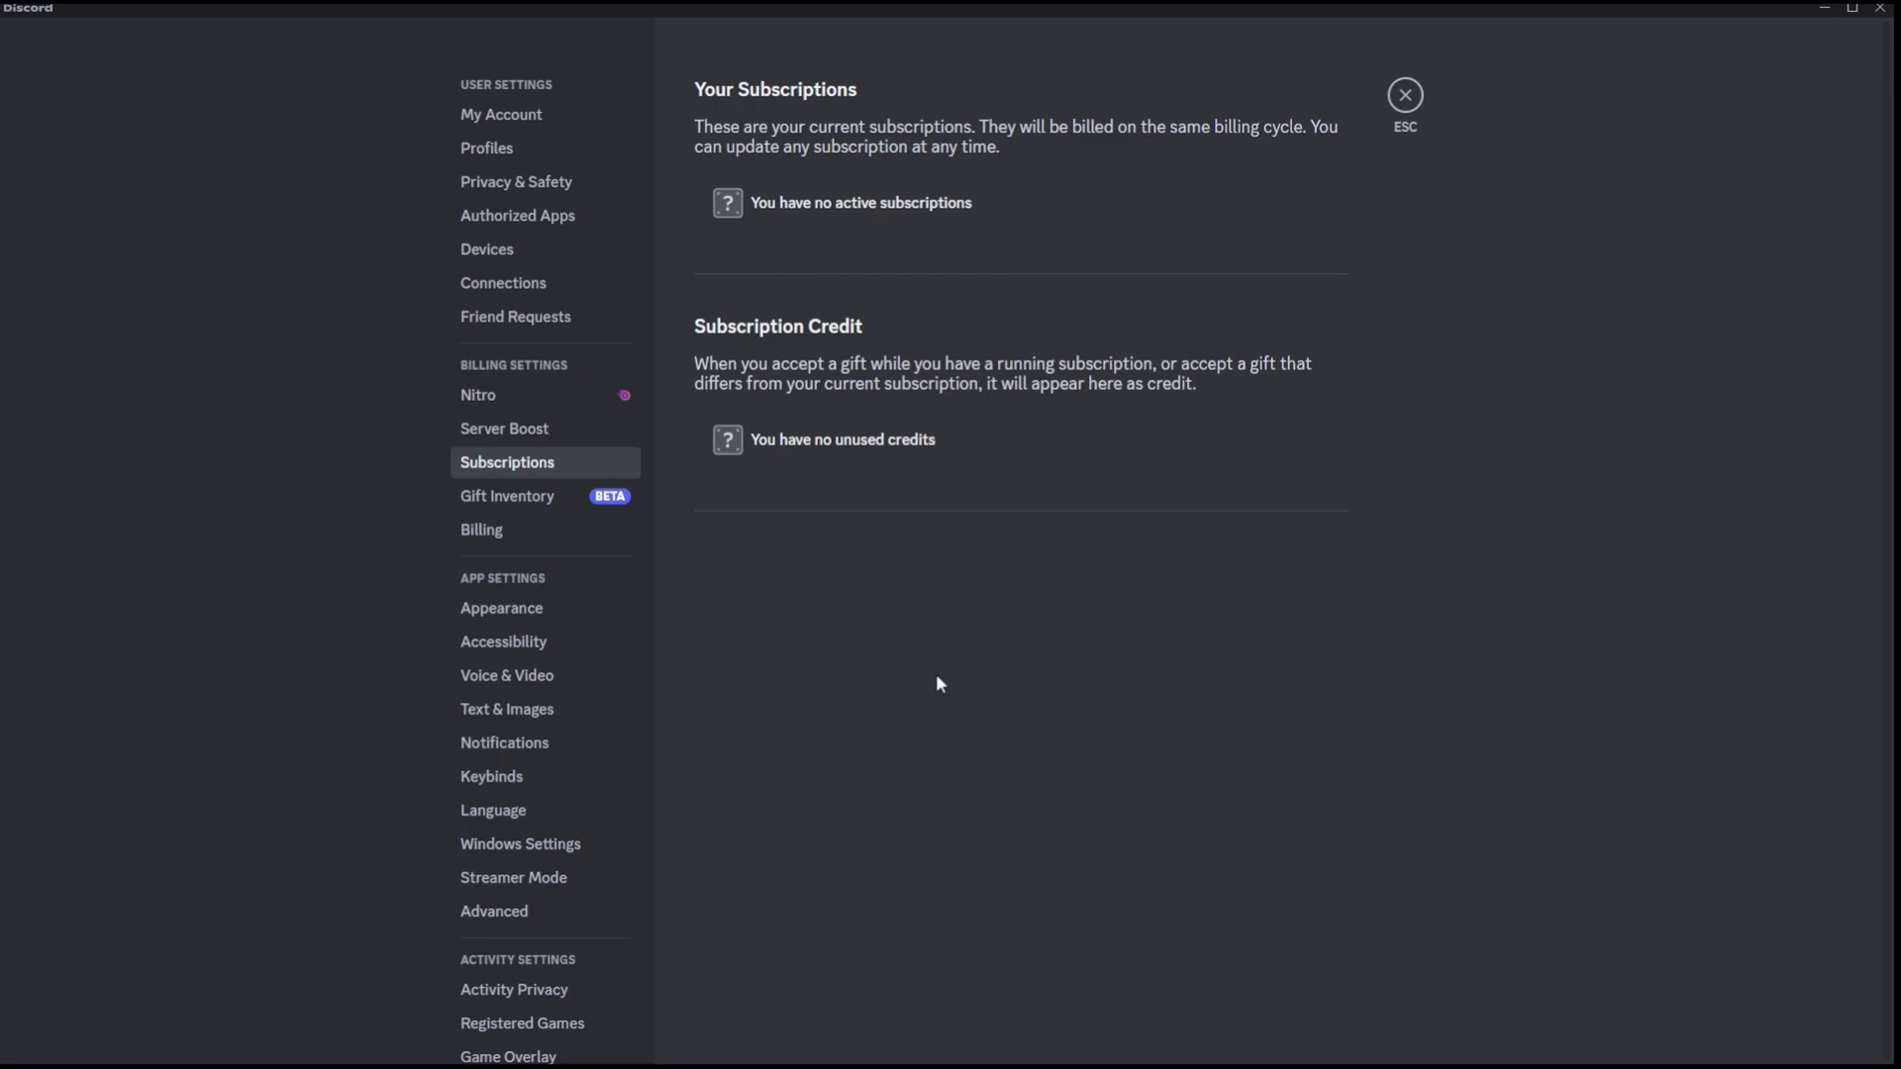
pyautogui.moveTo(830, 533)
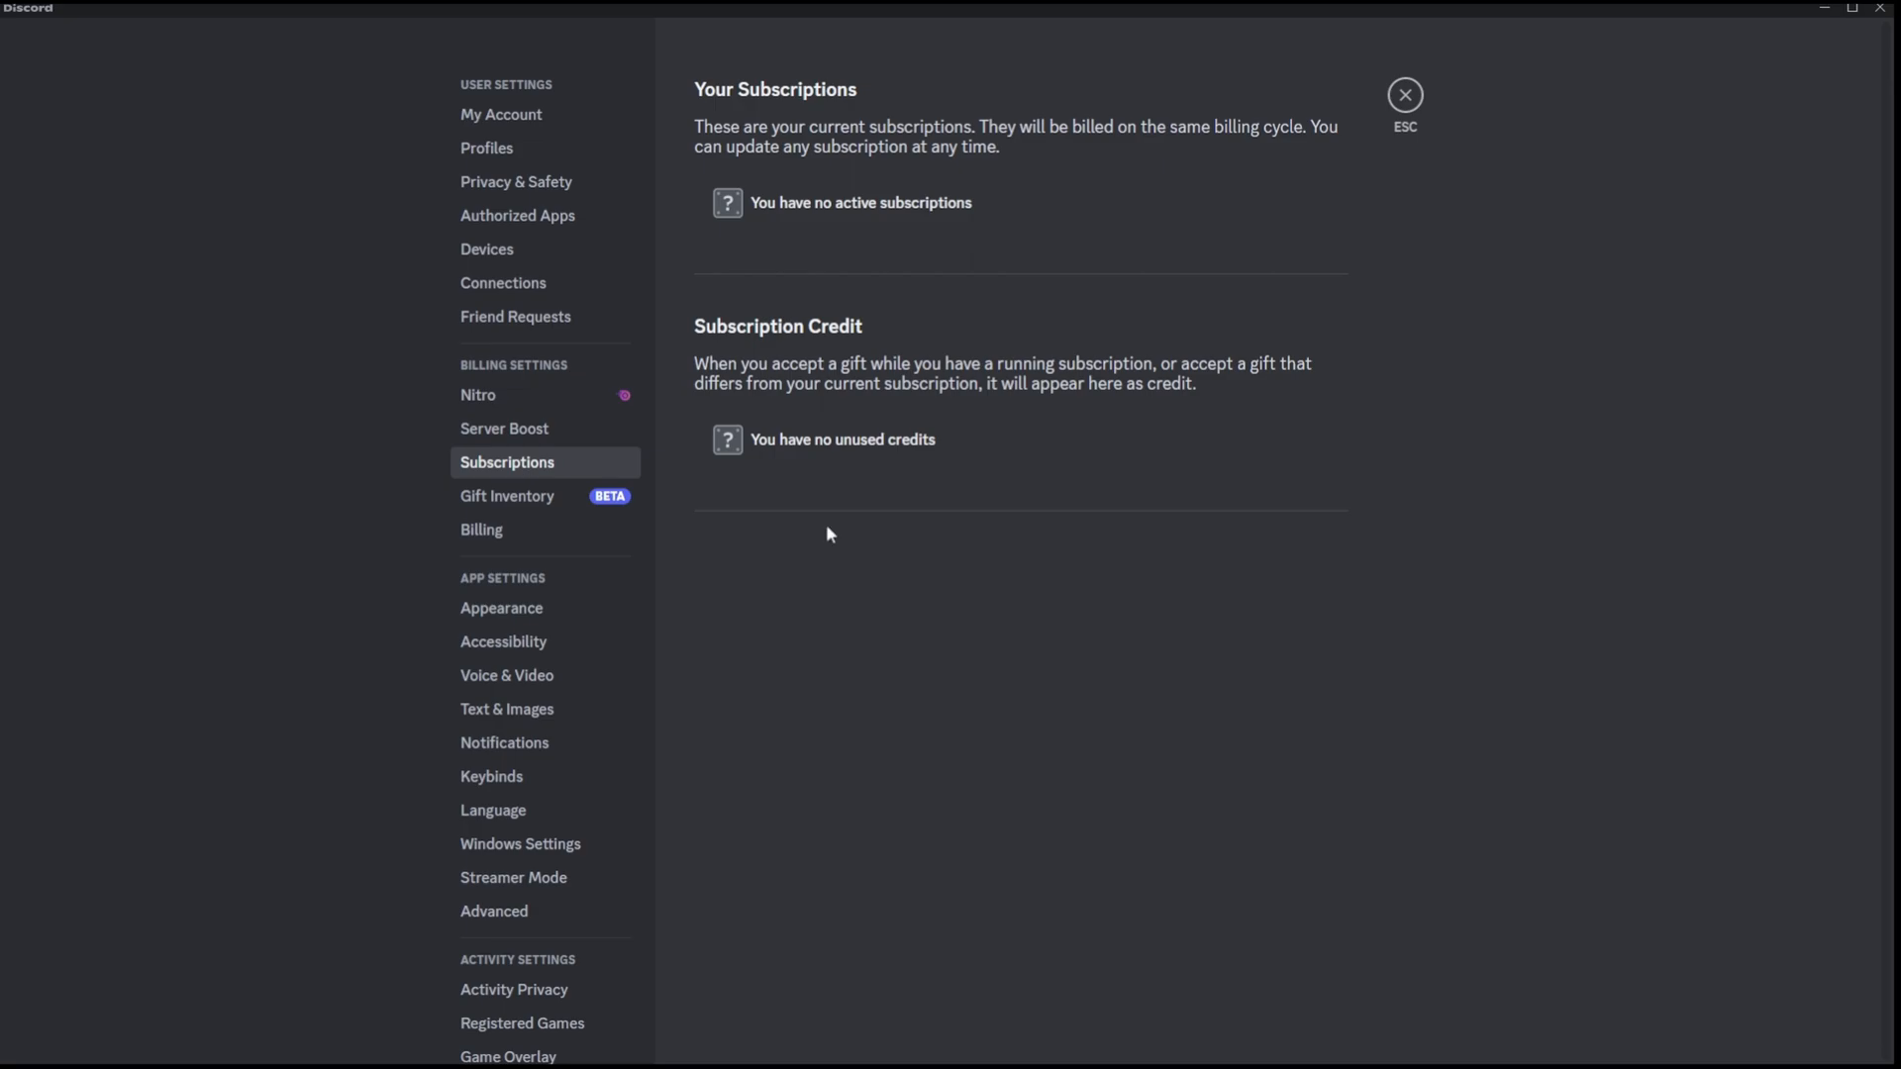
pyautogui.moveTo(825, 440)
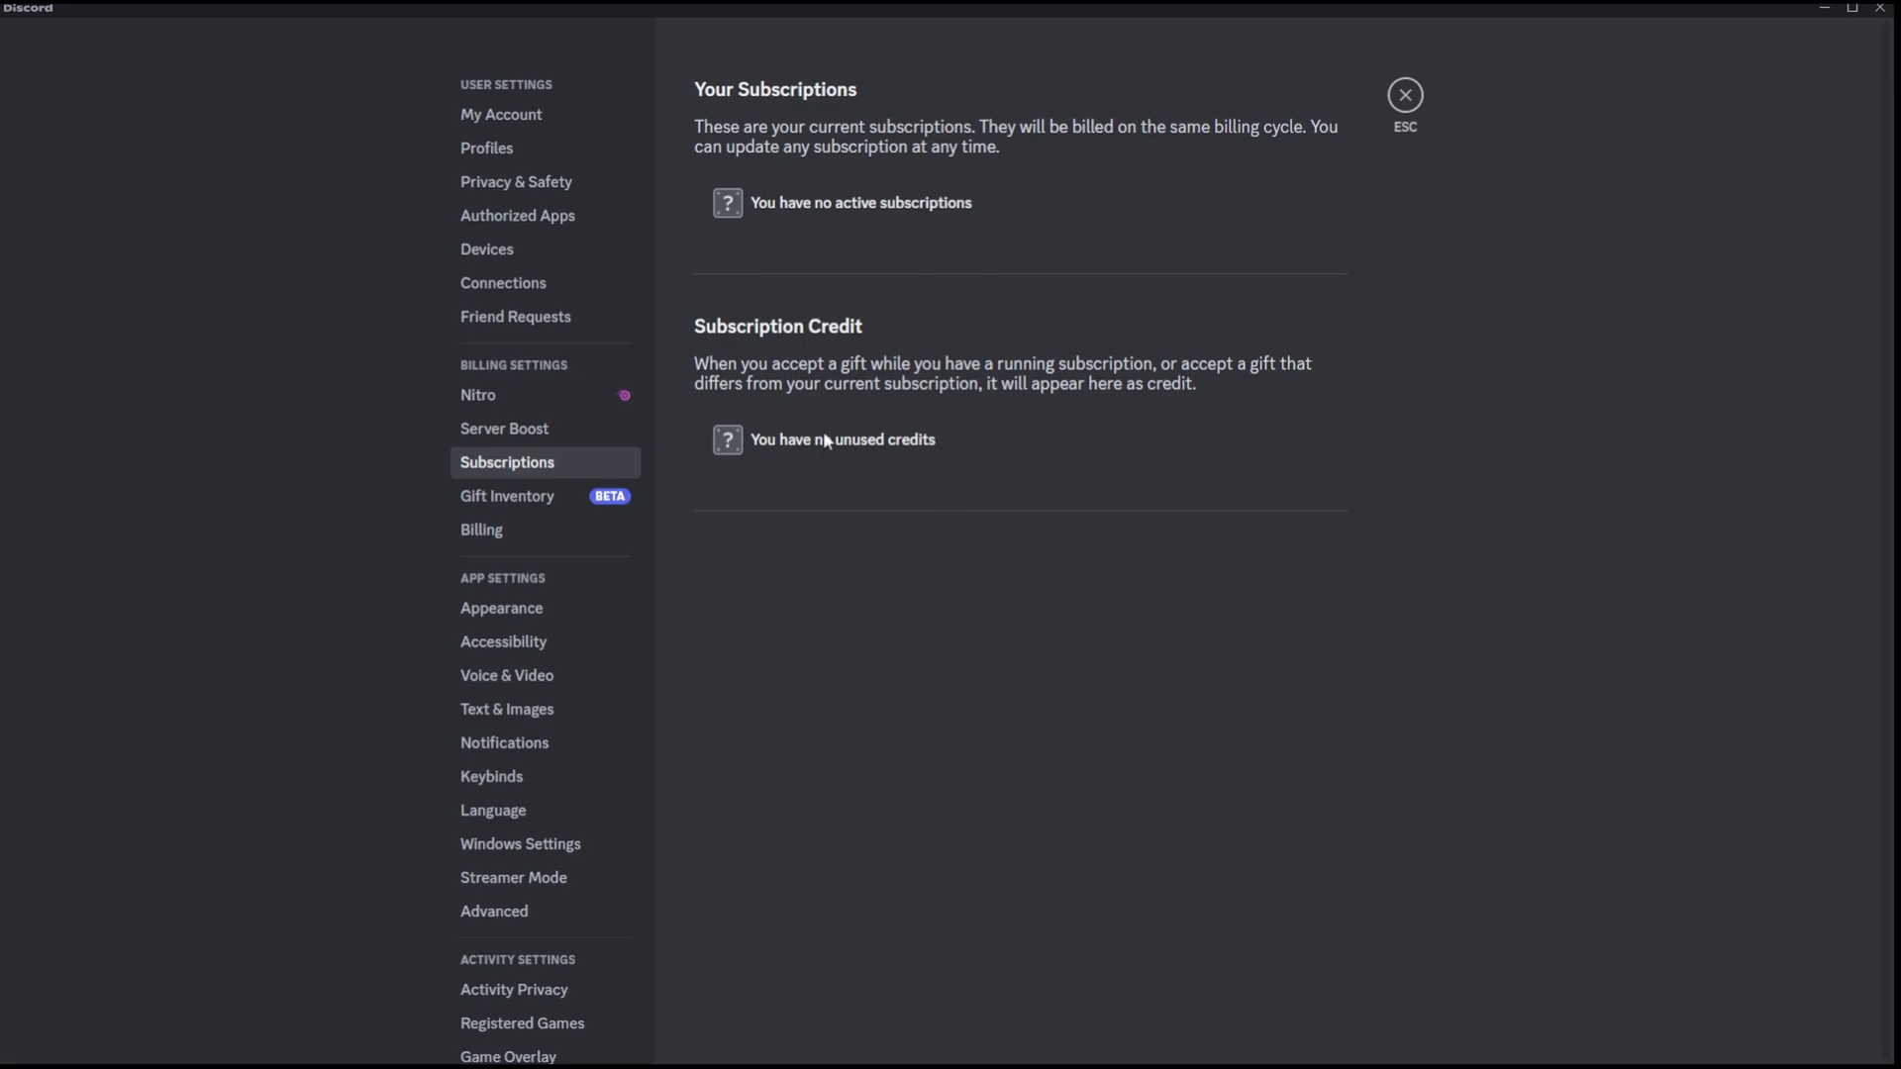
pyautogui.moveTo(1186, 496)
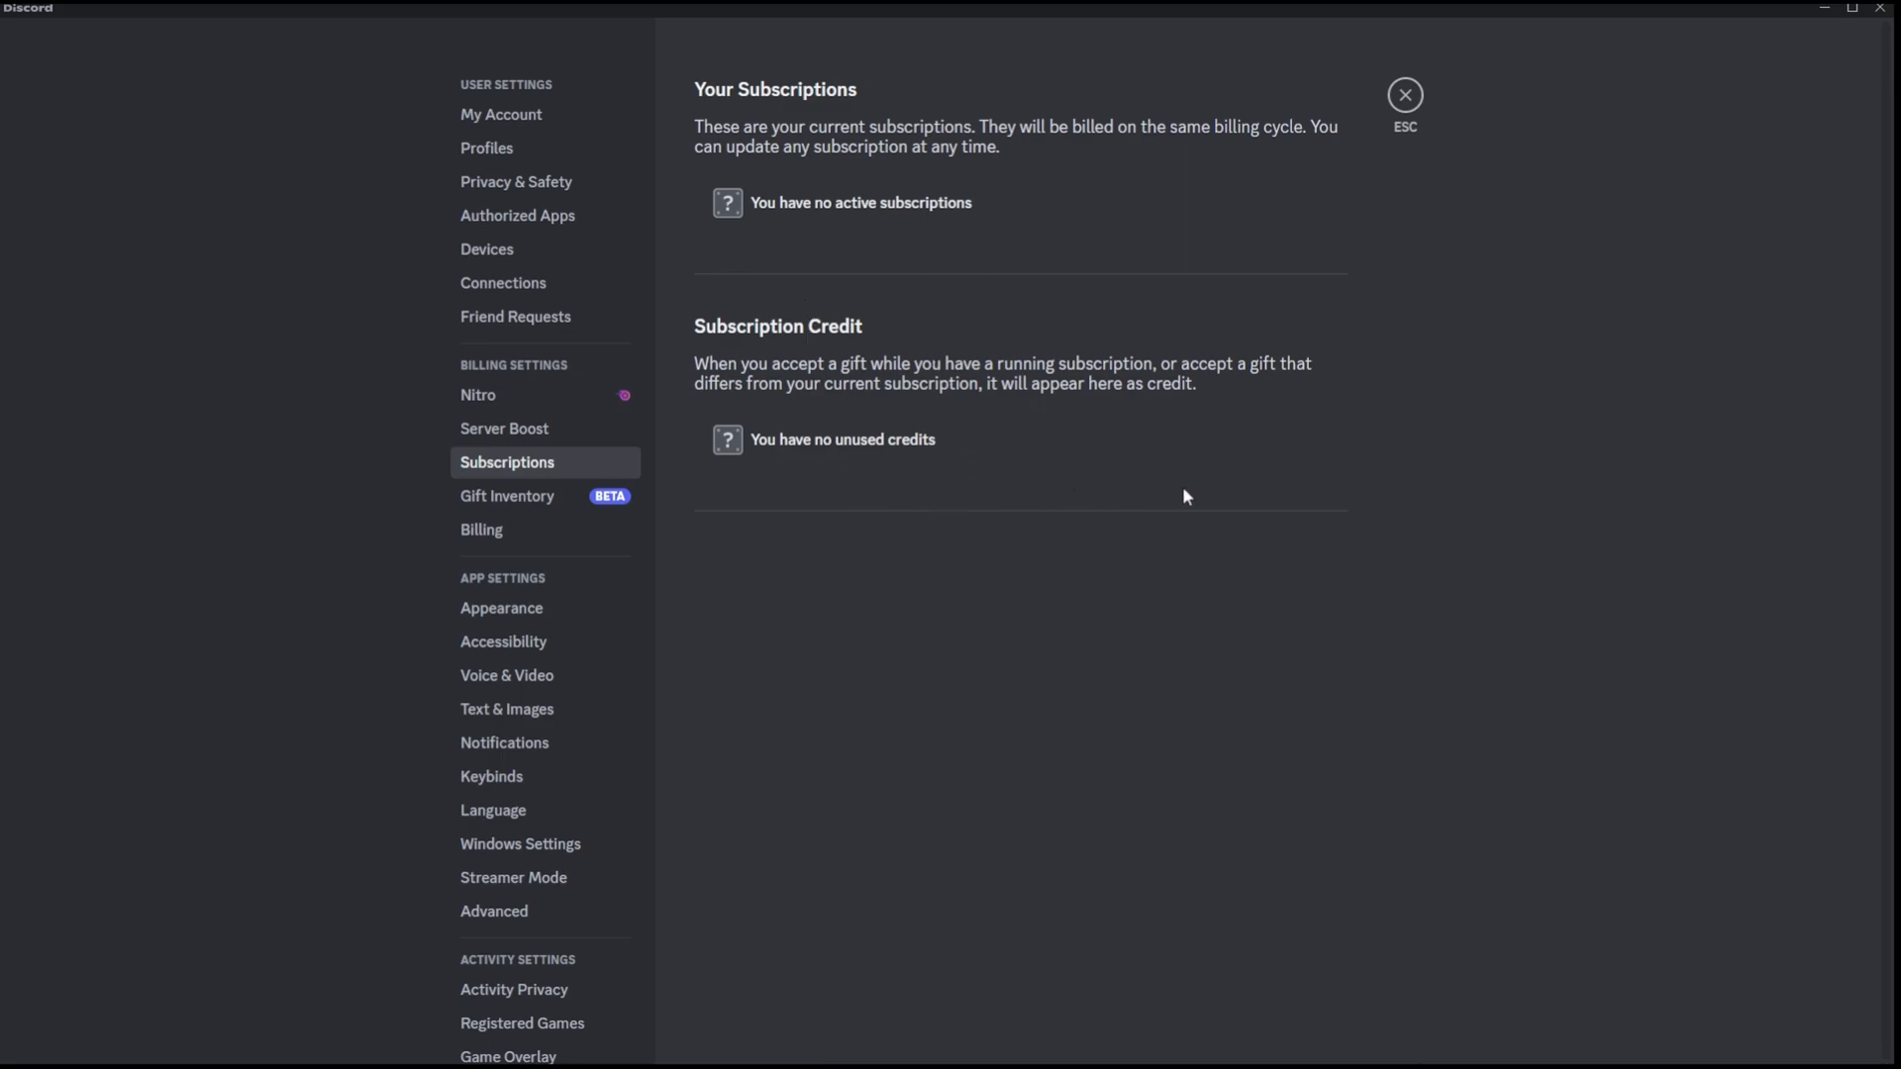